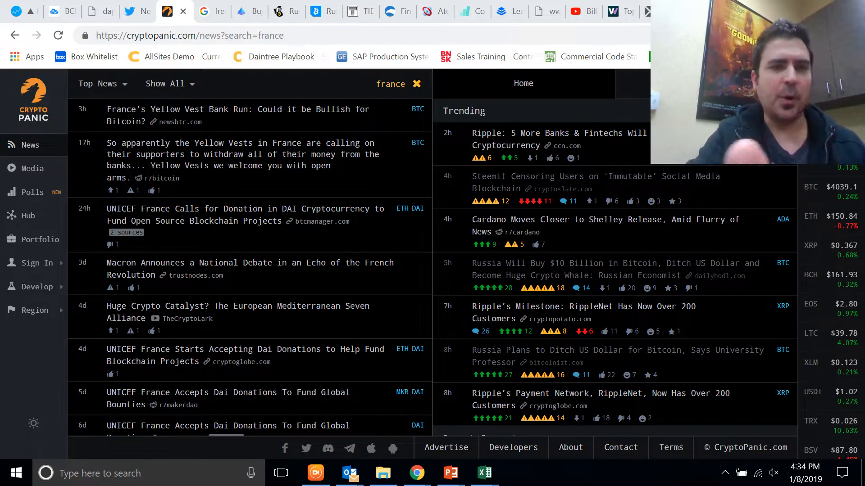
pyautogui.moveTo(214, 175)
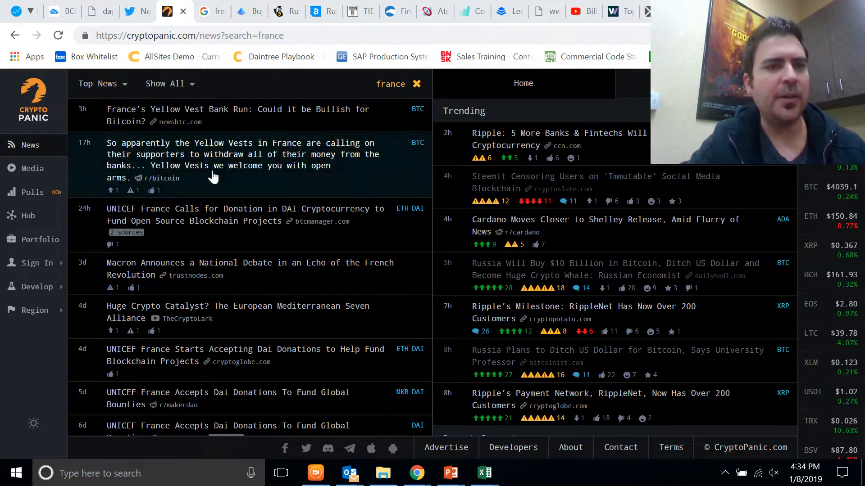
pyautogui.moveTo(385, 173)
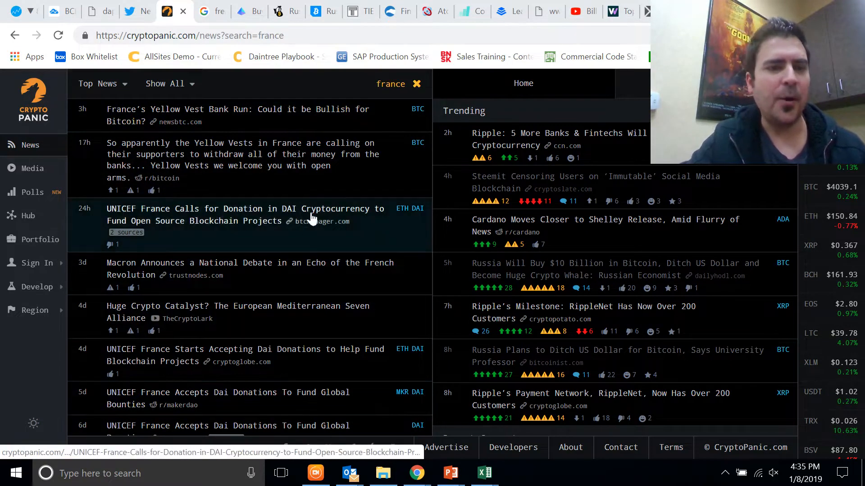
pyautogui.moveTo(187, 290)
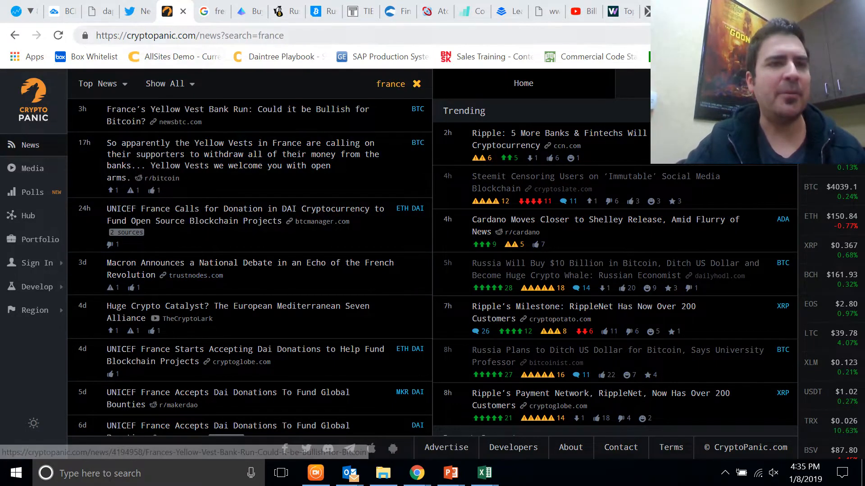
# Browse the Twitter yellow vest search results and return to the top.
pyautogui.click(131, 10)
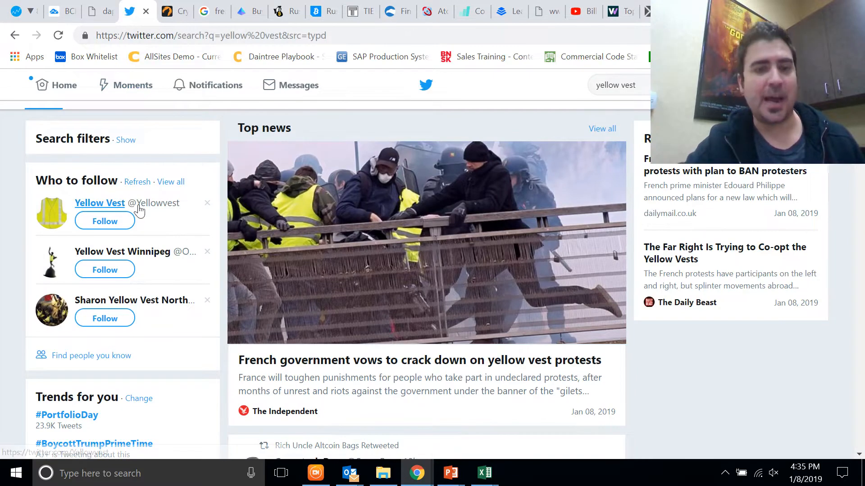
pyautogui.moveTo(568, 392)
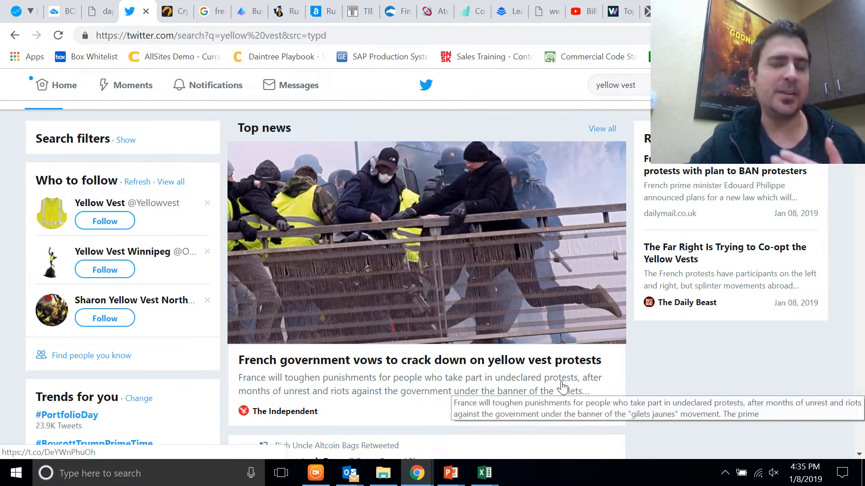
pyautogui.moveTo(706, 385)
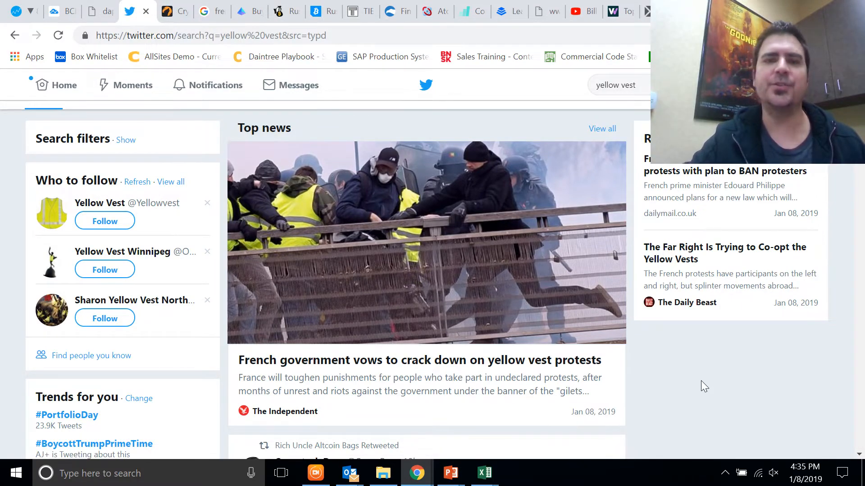
pyautogui.scroll(-3)
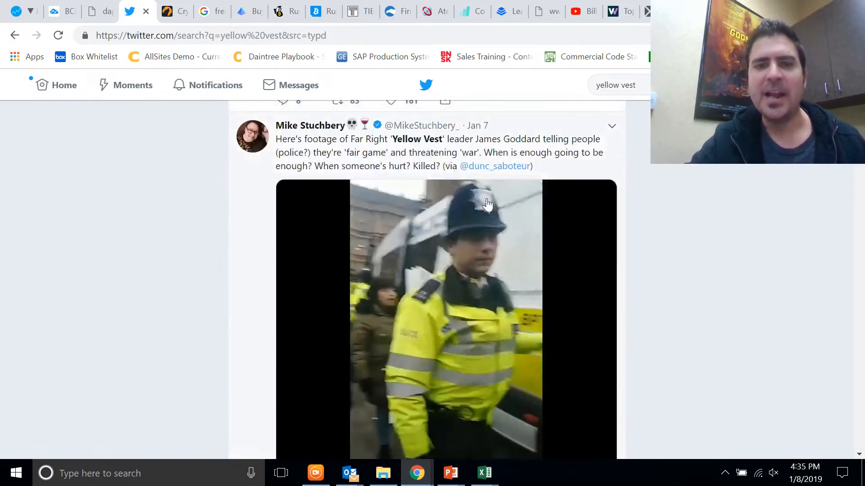
pyautogui.scroll(-3)
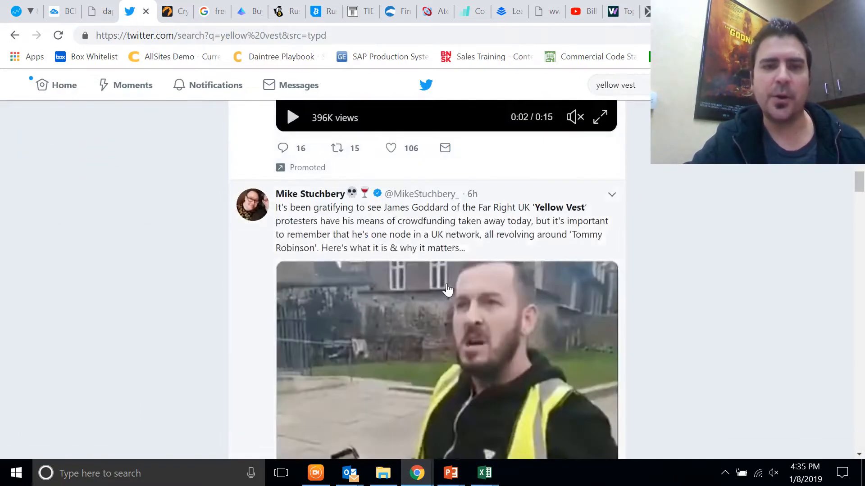
pyautogui.scroll(-3)
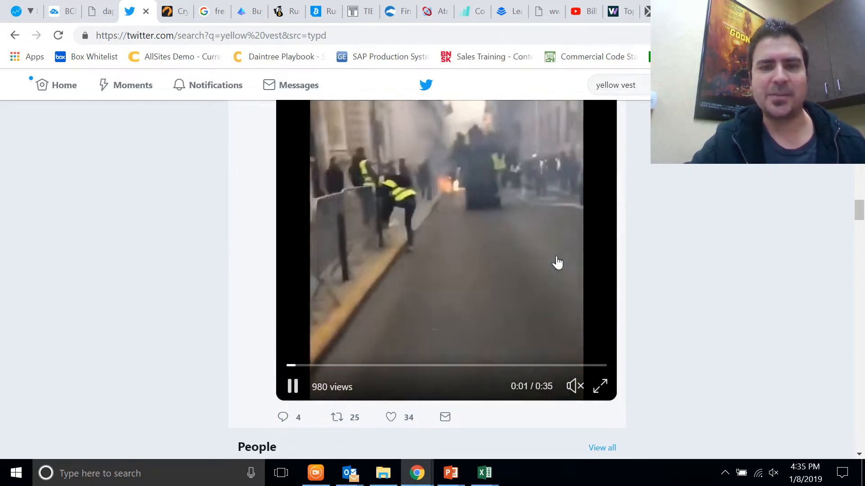
pyautogui.scroll(-3)
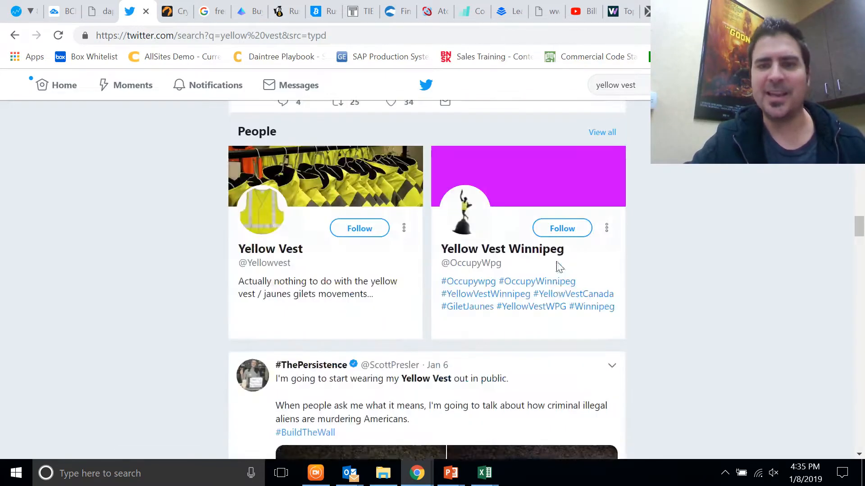
pyautogui.scroll(-3)
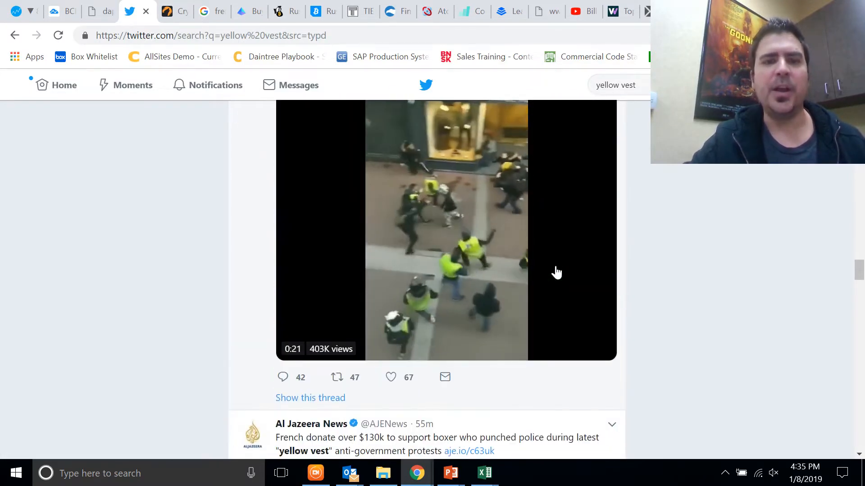
pyautogui.click(445, 231)
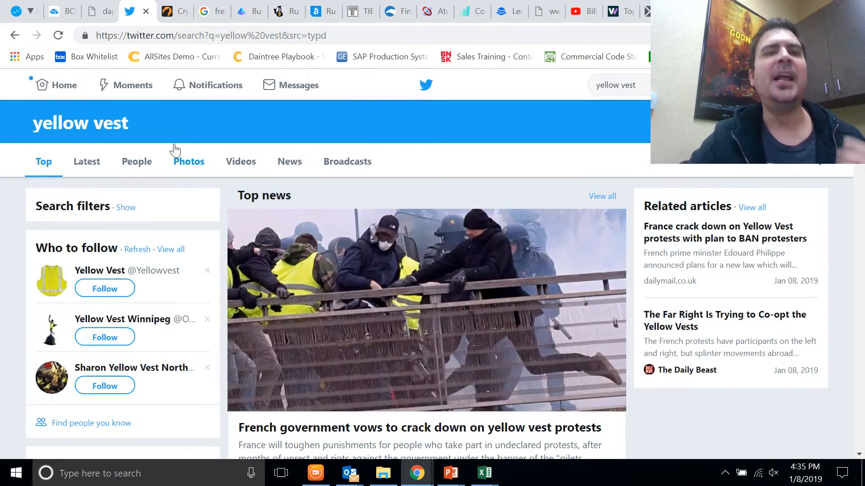
# Pass through the France crypto news to the 'french run on the bank' results and scroll down.
pyautogui.click(167, 11)
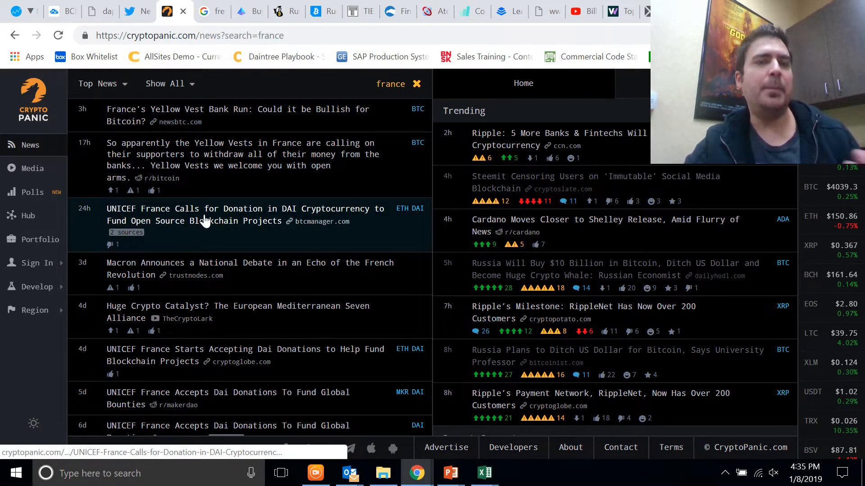
pyautogui.click(194, 11)
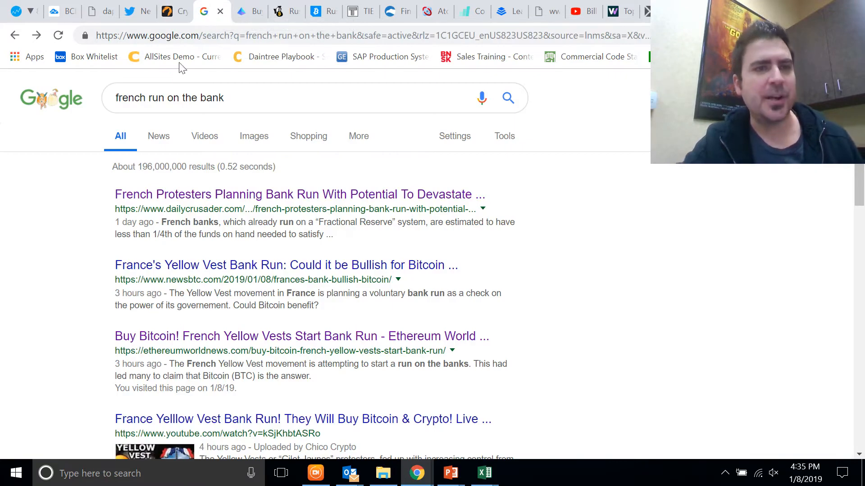
pyautogui.moveTo(353, 159)
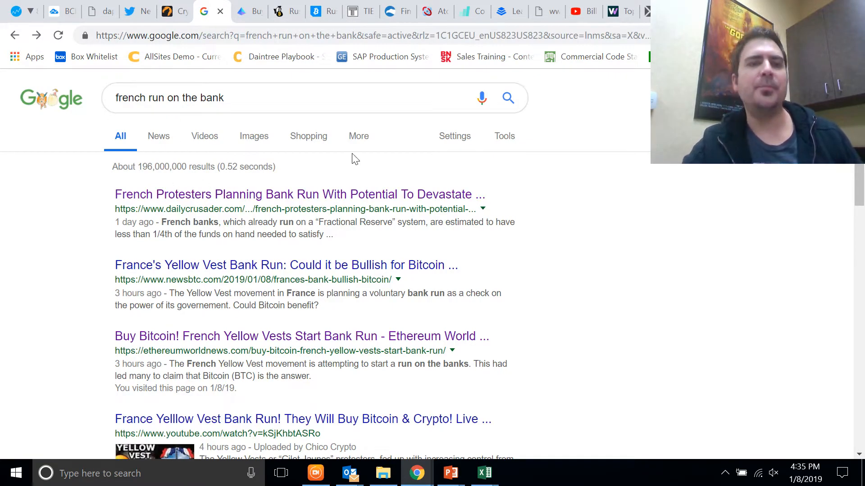
pyautogui.scroll(-3)
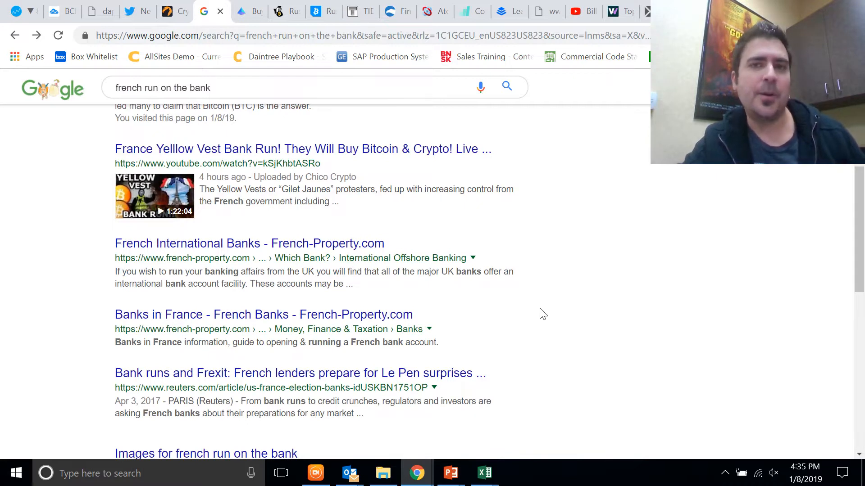
pyautogui.moveTo(550, 313)
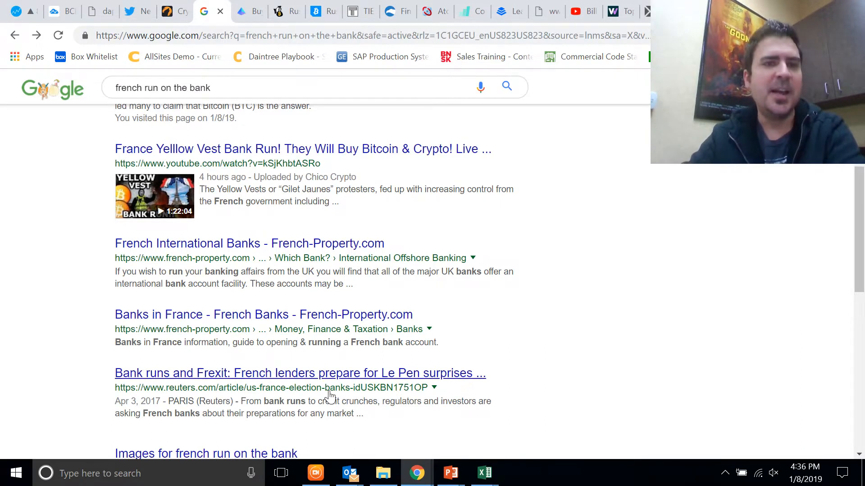
pyautogui.moveTo(263, 315)
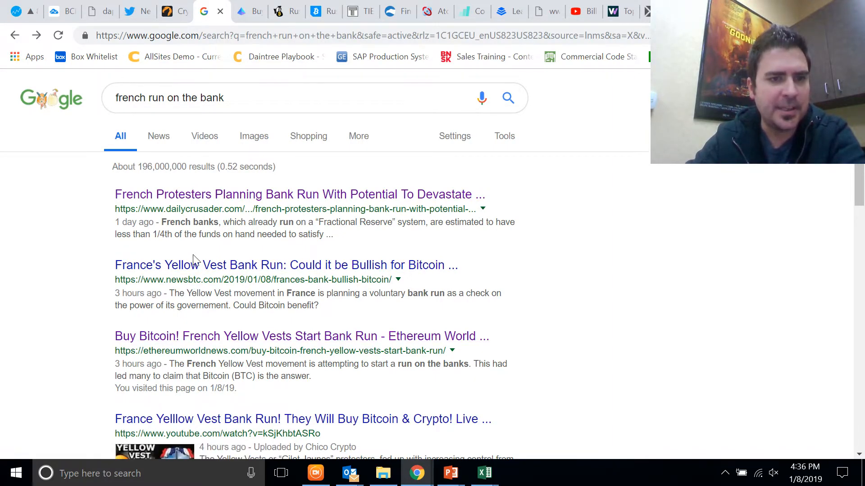
pyautogui.scroll(-3)
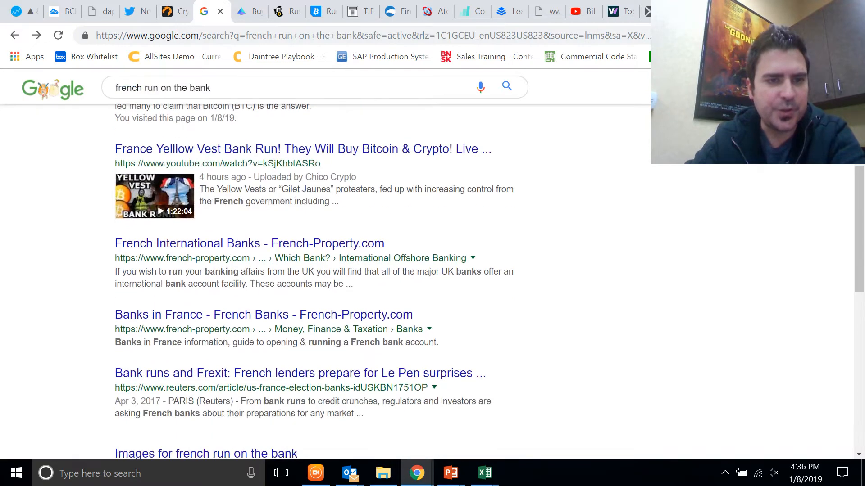
pyautogui.scroll(-3)
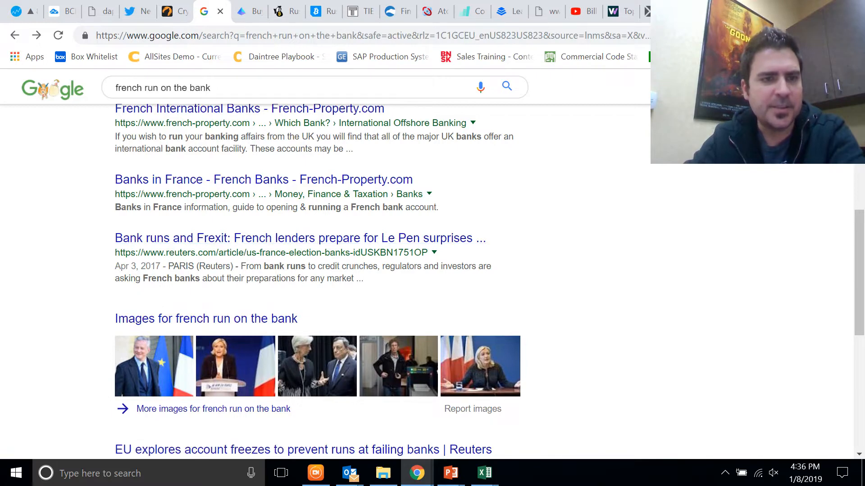
pyautogui.scroll(-3)
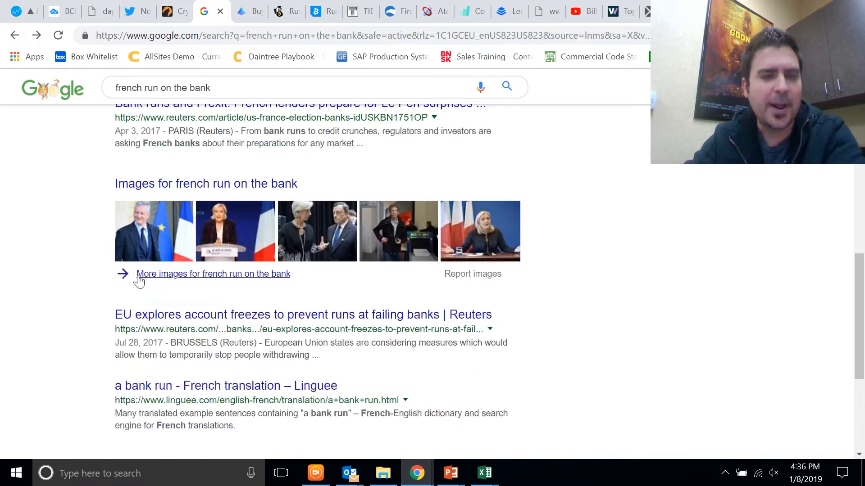
pyautogui.scroll(-3)
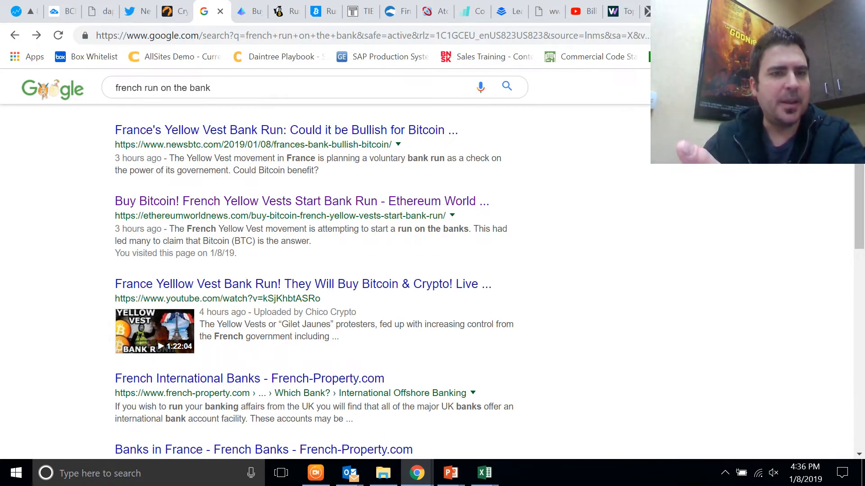
pyautogui.scroll(-3)
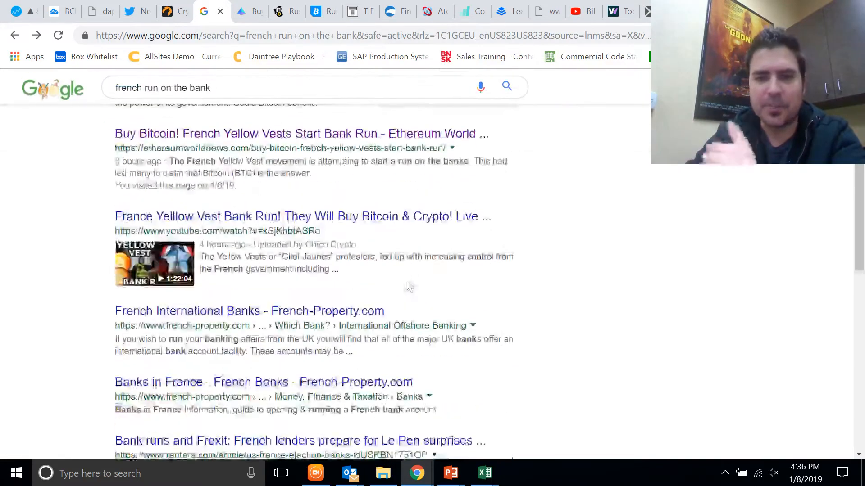
pyautogui.scroll(-3)
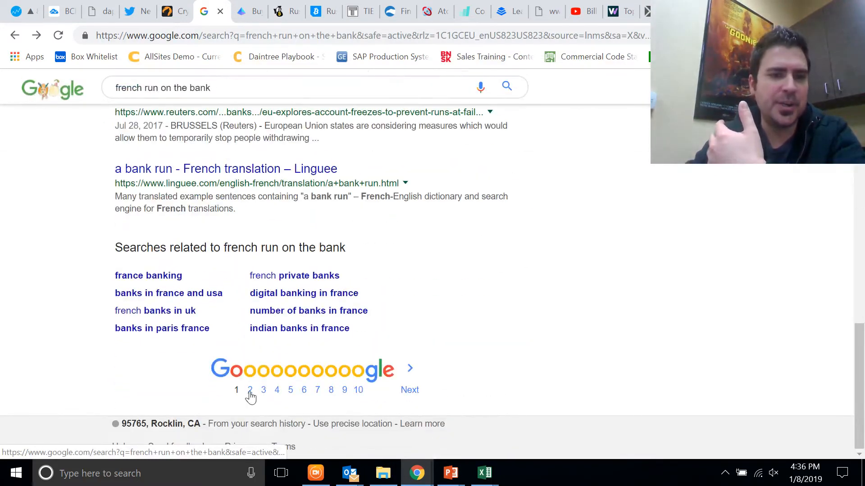
# Browse results page 2 for 'french run on the bank', then filter to News stories.
pyautogui.click(250, 390)
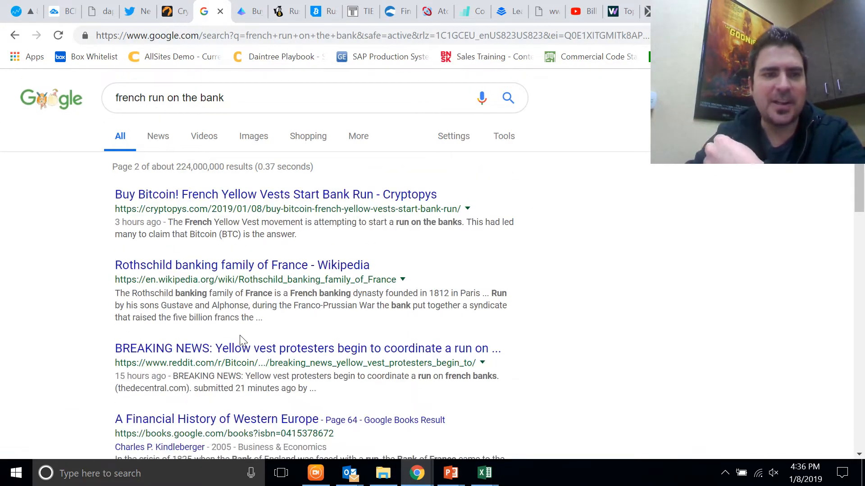
pyautogui.scroll(-3)
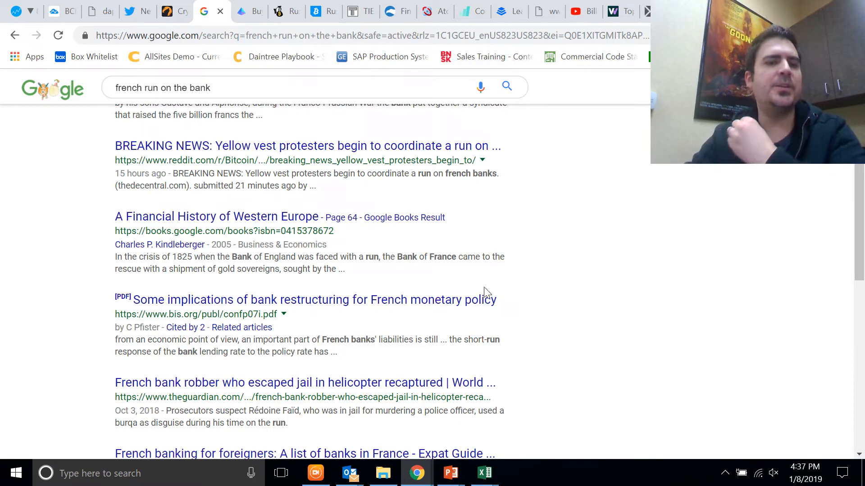
pyautogui.scroll(-3)
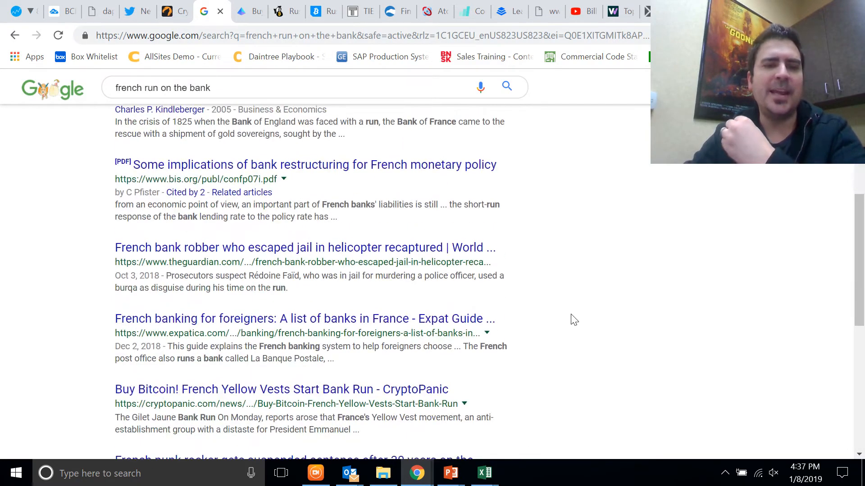
pyautogui.scroll(-3)
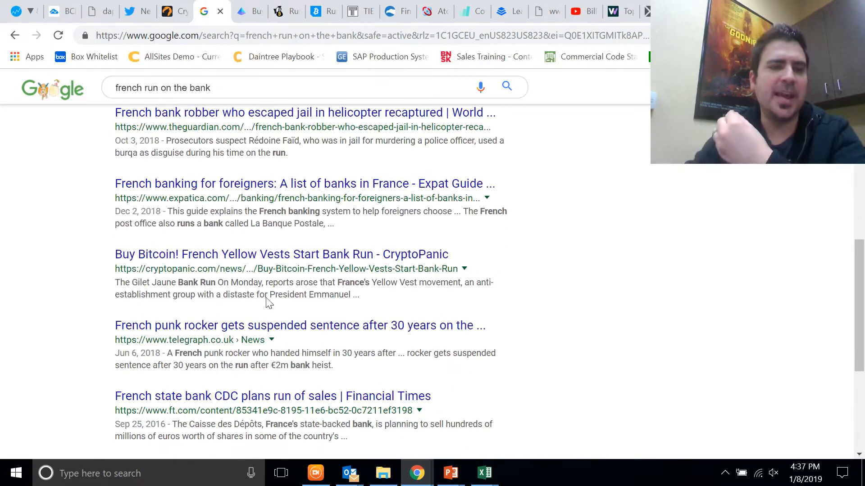
pyautogui.moveTo(292, 268)
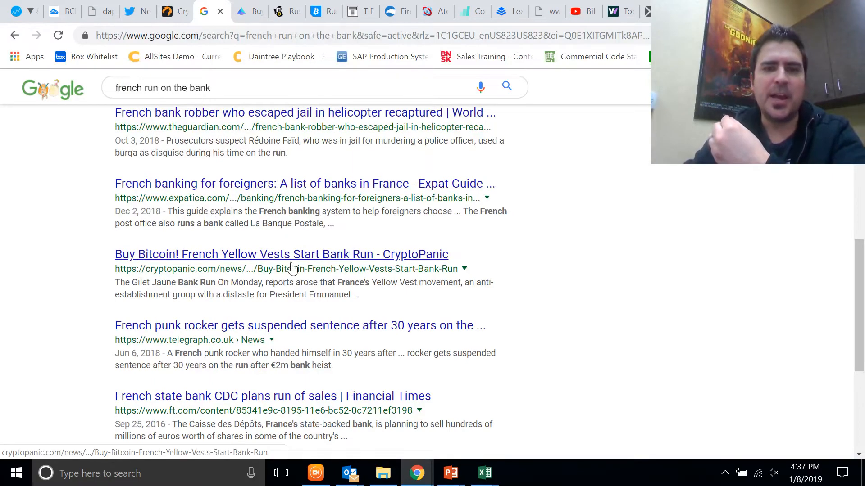
pyautogui.scroll(-3)
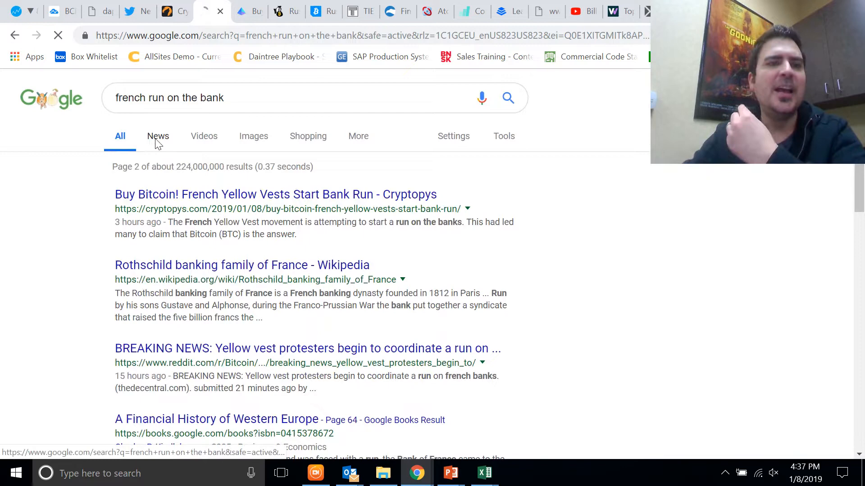
pyautogui.click(157, 136)
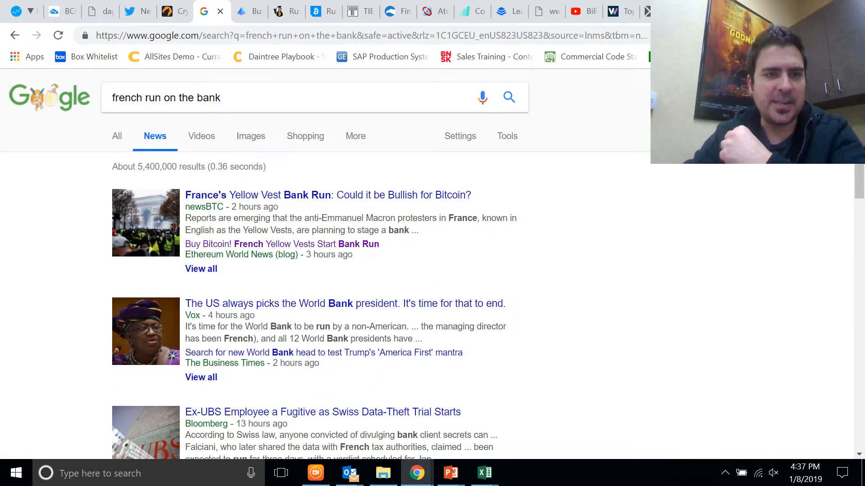
# Skim the News results, glance at the Twitter yellow vest search, then return to CryptoPanic France.
pyautogui.scroll(-3)
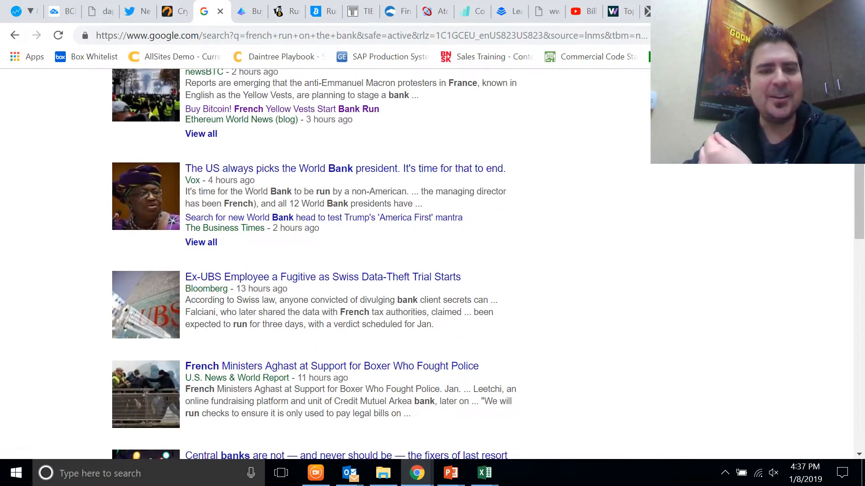
pyautogui.scroll(-3)
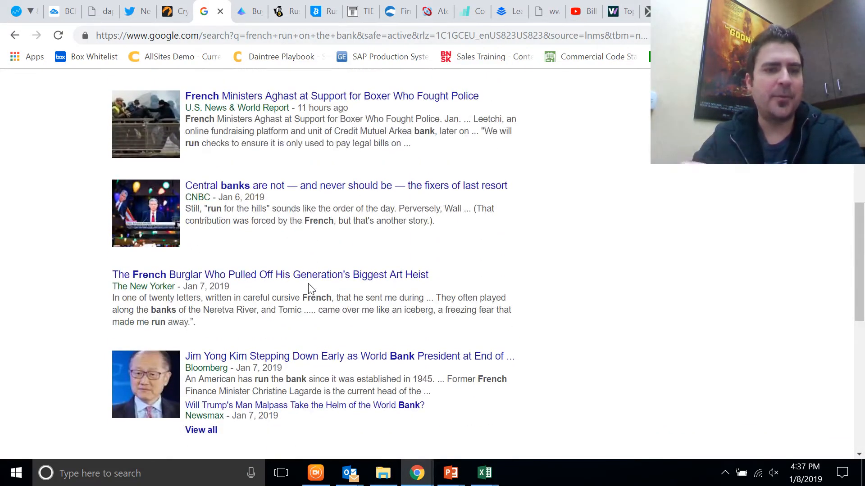
pyautogui.scroll(-3)
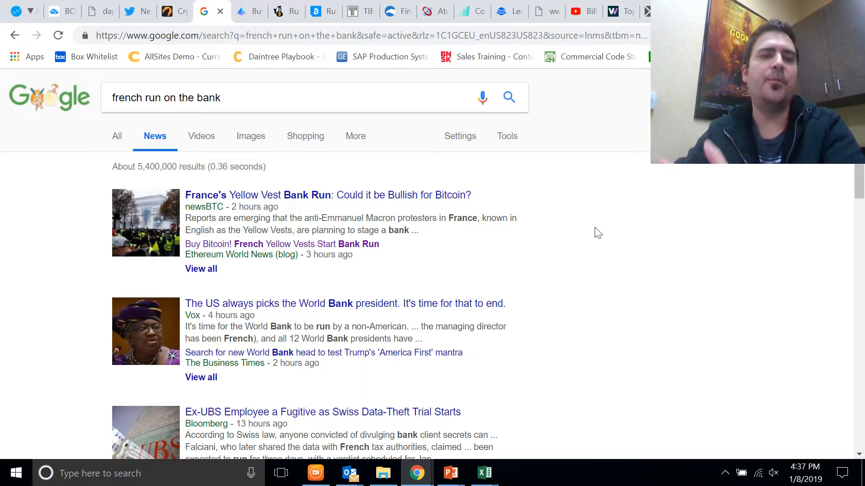
pyautogui.moveTo(633, 276)
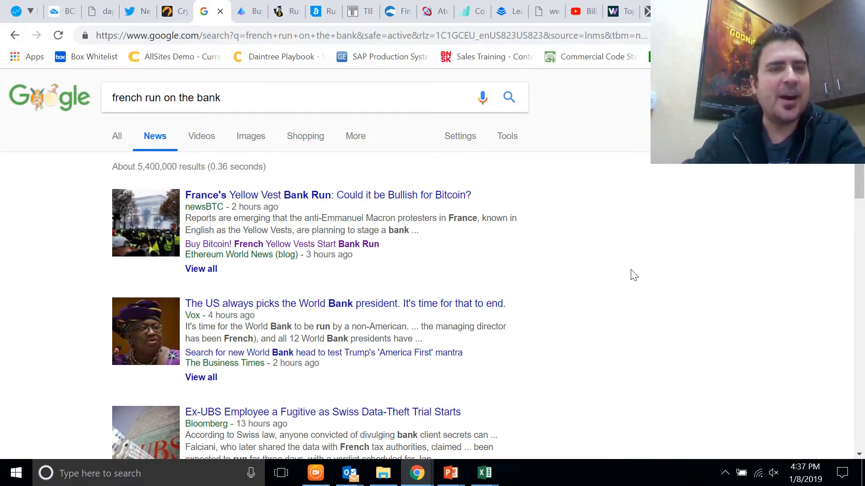
pyautogui.moveTo(5, 316)
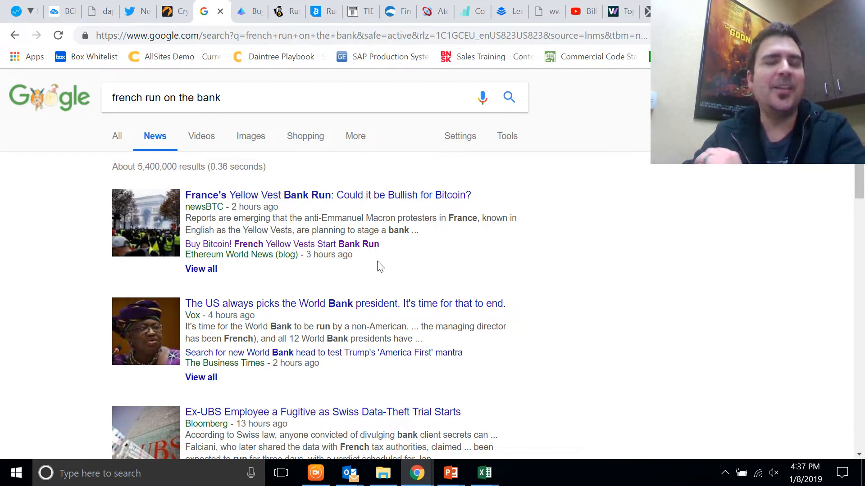
pyautogui.click(136, 10)
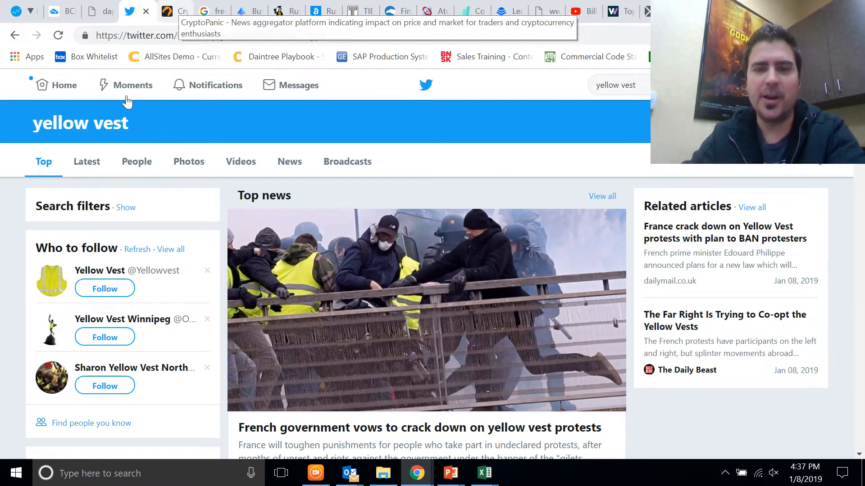
pyautogui.click(172, 10)
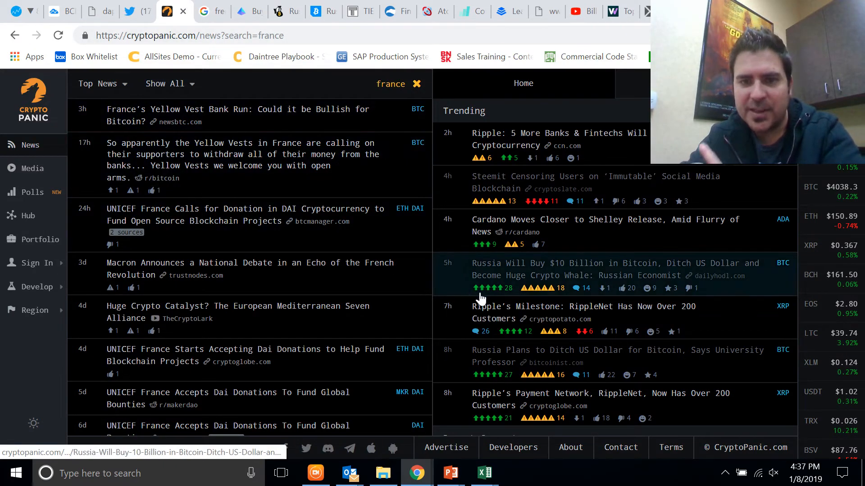
pyautogui.moveTo(593, 281)
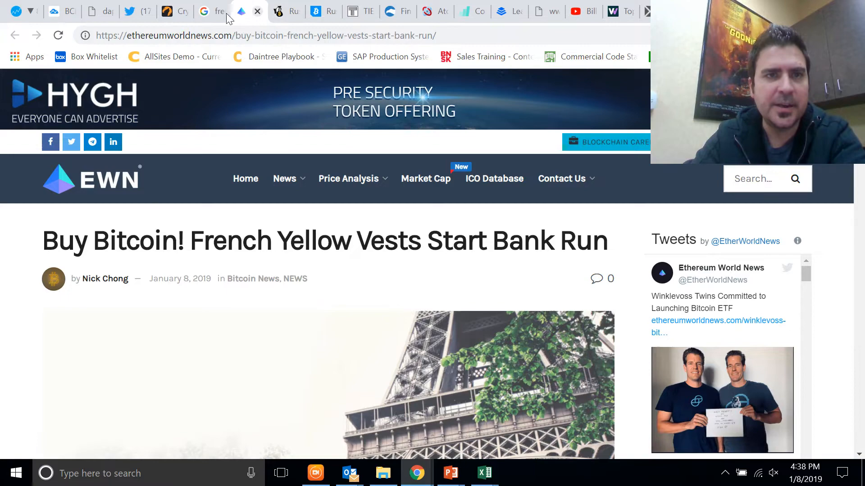
# Close the Ethereum World News Yellow Vests bank-run article tab.
pyautogui.click(204, 10)
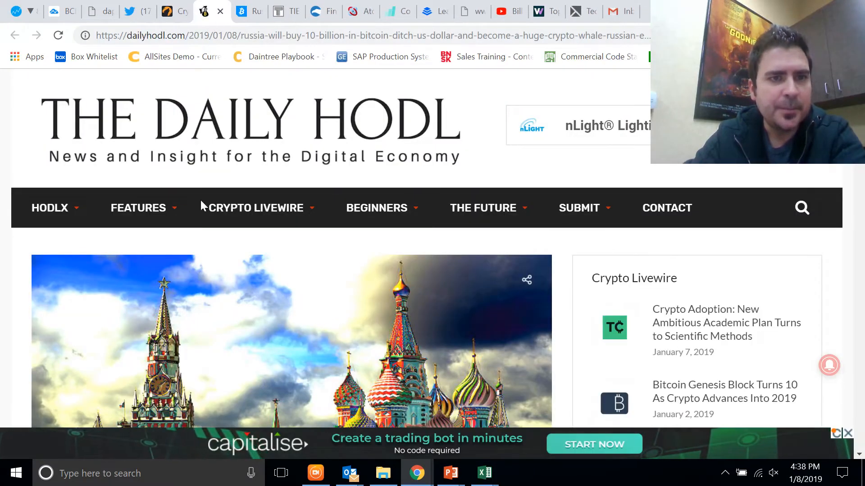
pyautogui.scroll(-3)
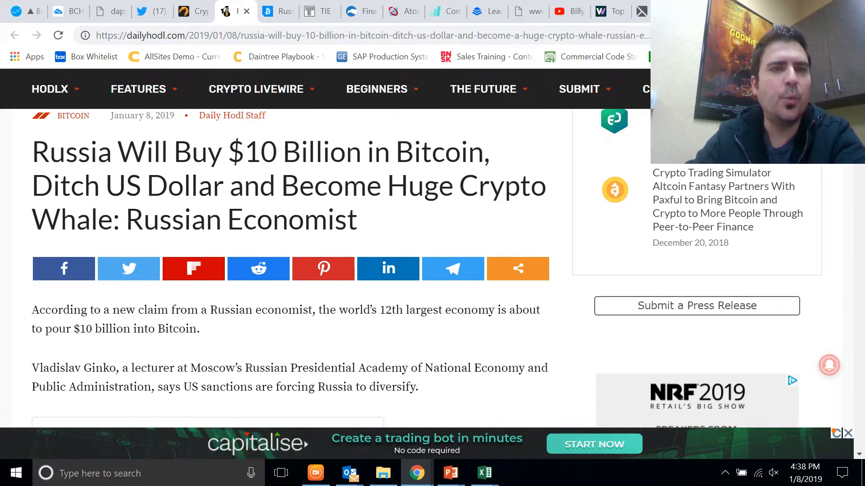
pyautogui.click(278, 11)
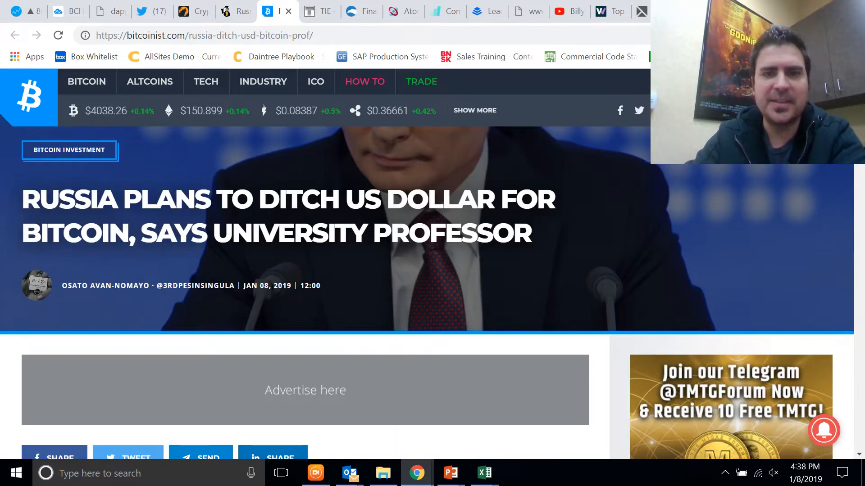
pyautogui.scroll(-3)
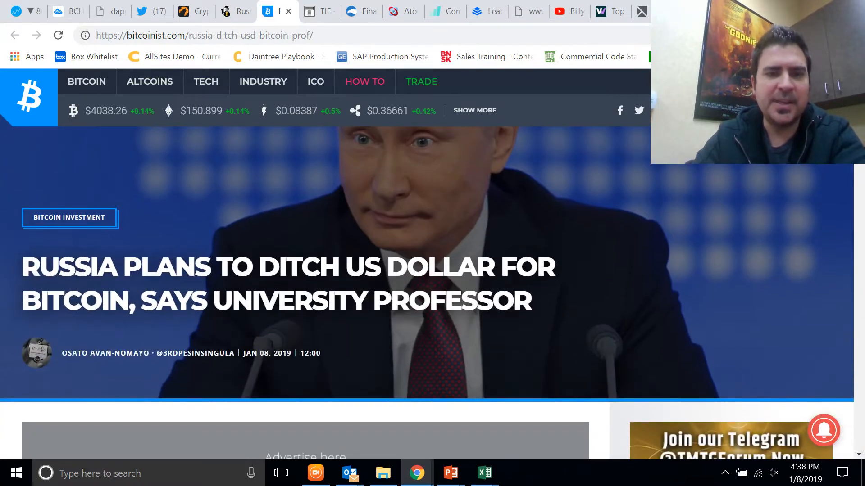
pyautogui.click(230, 11)
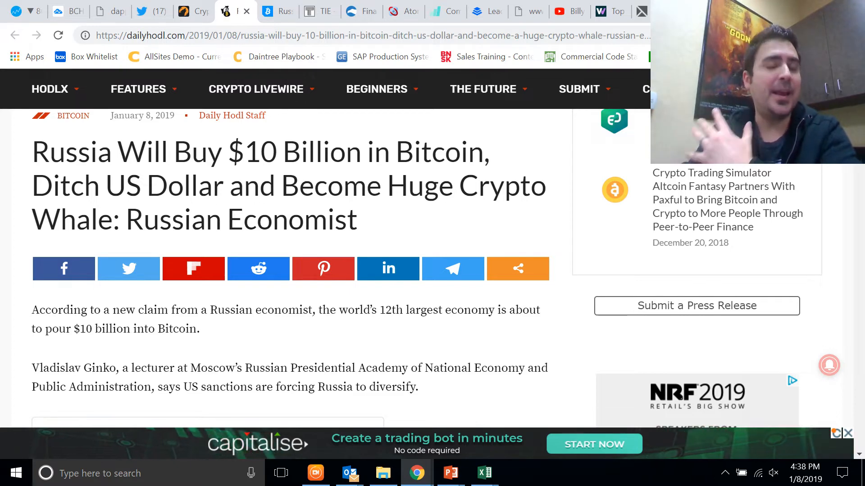
pyautogui.moveTo(298, 301)
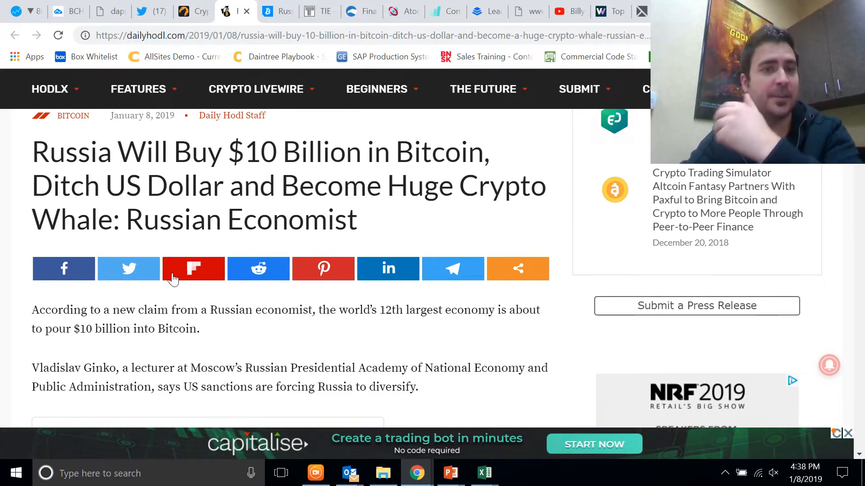
pyautogui.moveTo(193, 269)
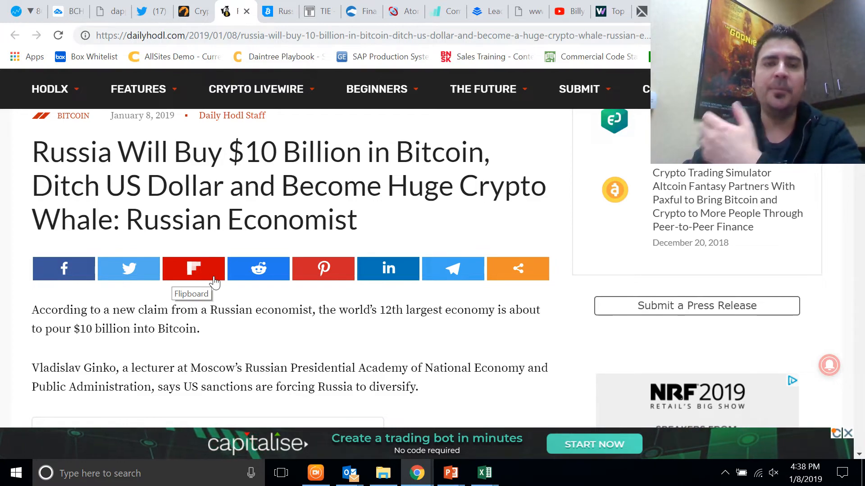
pyautogui.scroll(-3)
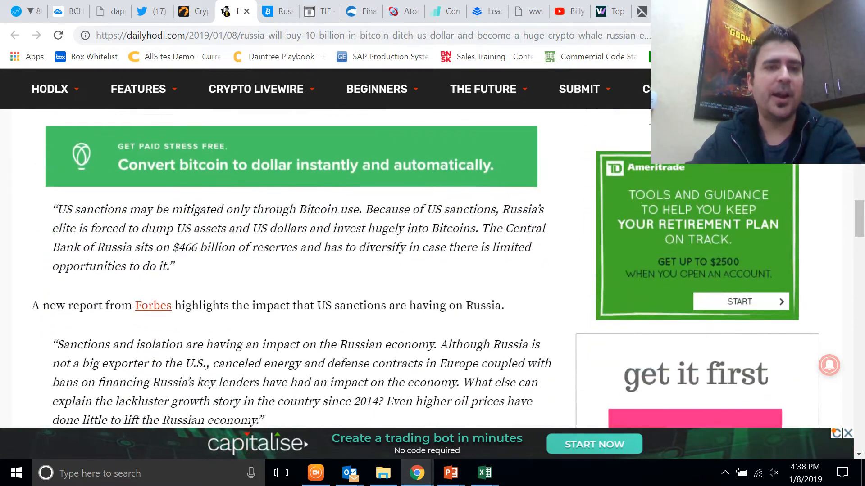
# Read through the Daily Hodl article on Russia buying $10 billion in Bitcoin.
pyautogui.scroll(-3)
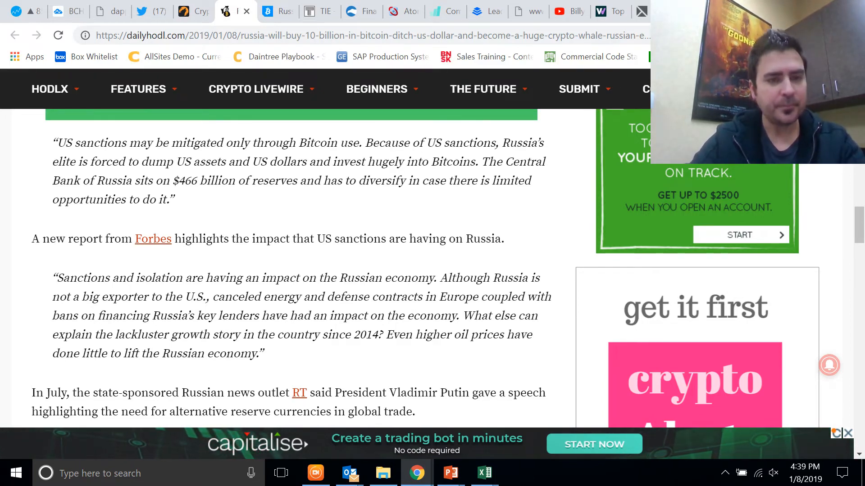
pyautogui.scroll(-3)
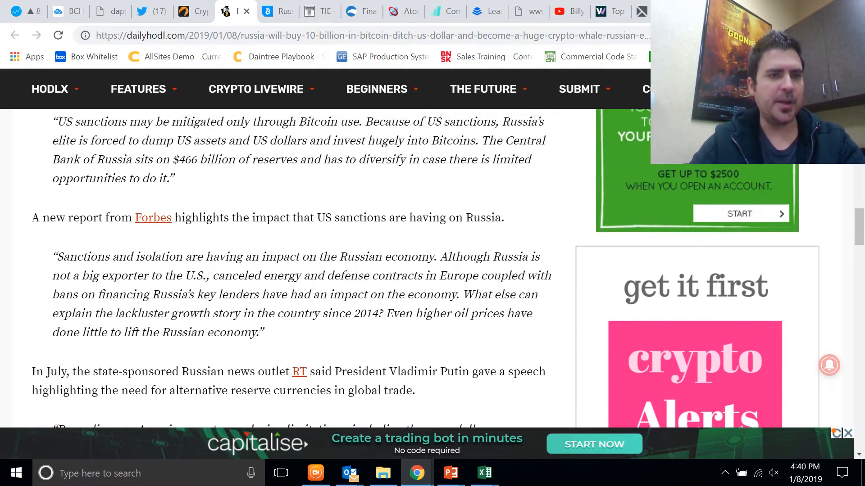
pyautogui.scroll(-3)
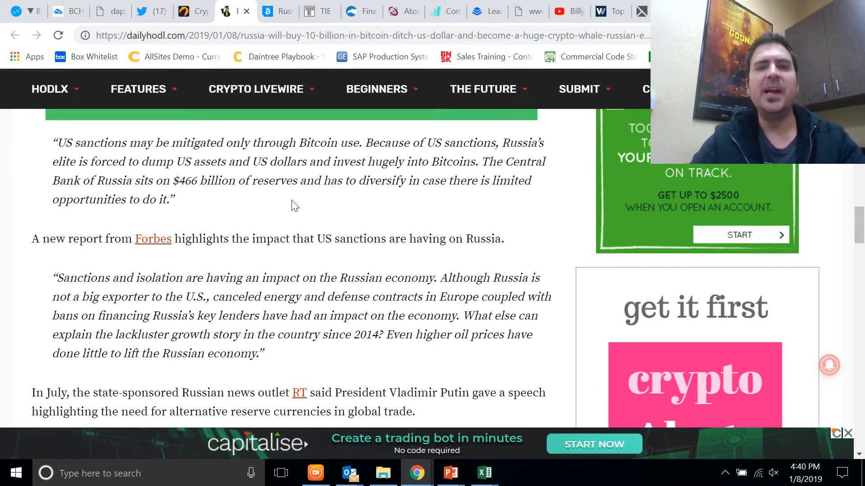
pyautogui.moveTo(331, 211)
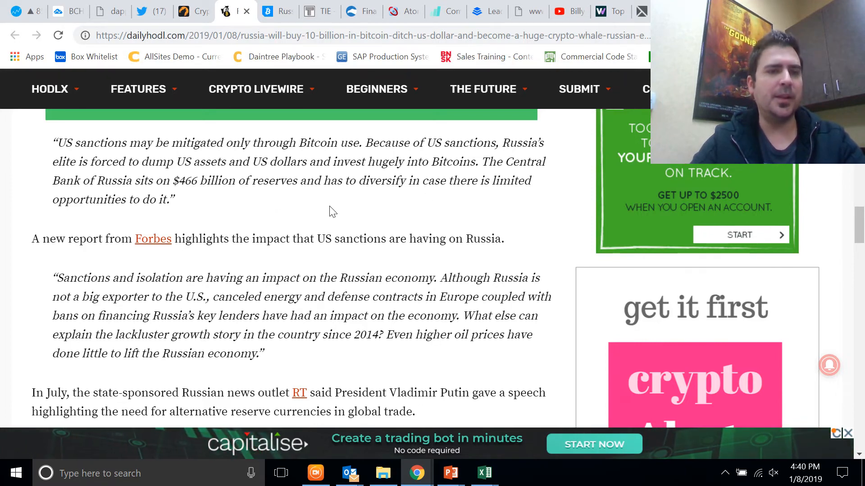
pyautogui.scroll(-3)
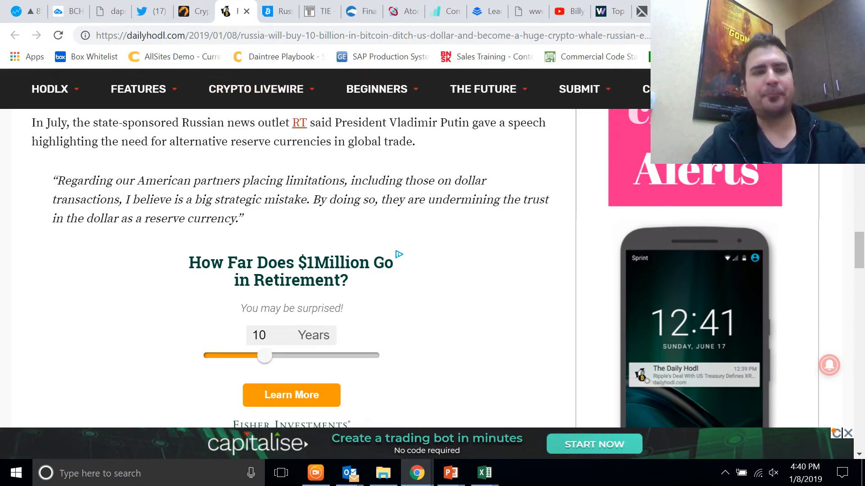
pyautogui.scroll(-3)
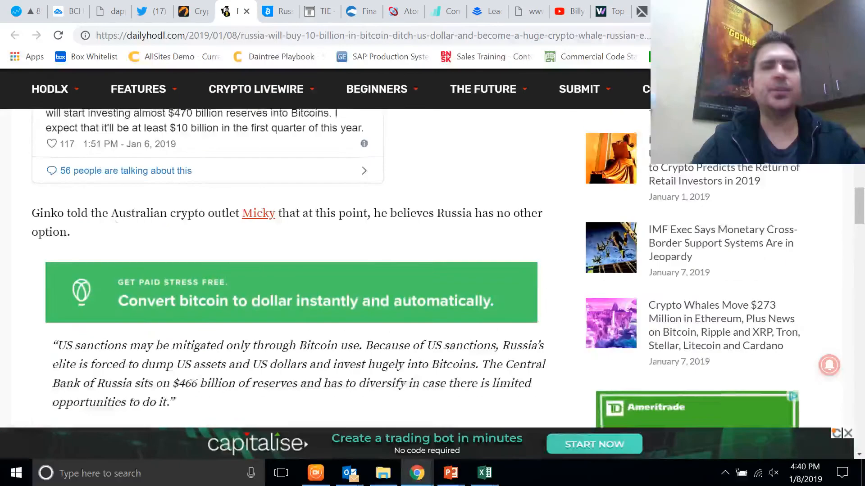
# Close the Daily Hodl and Bitcoinist Russia tabs and show the Twitter yellow vest search.
pyautogui.click(225, 11)
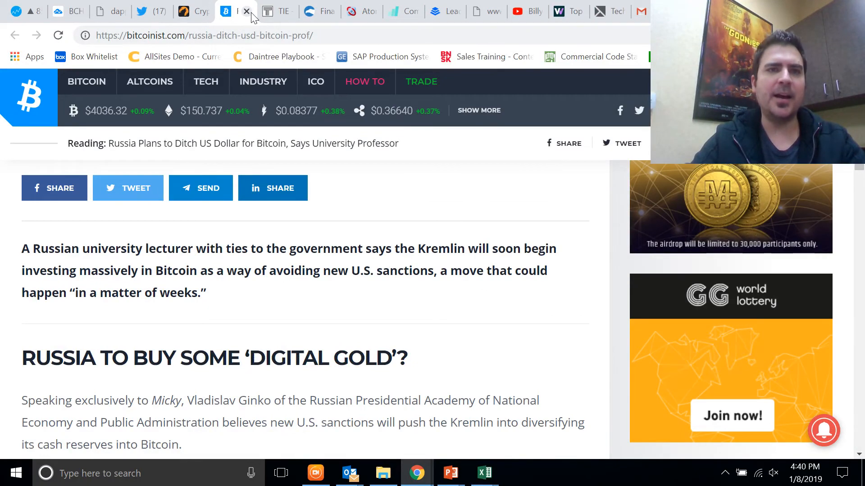
pyautogui.click(247, 11)
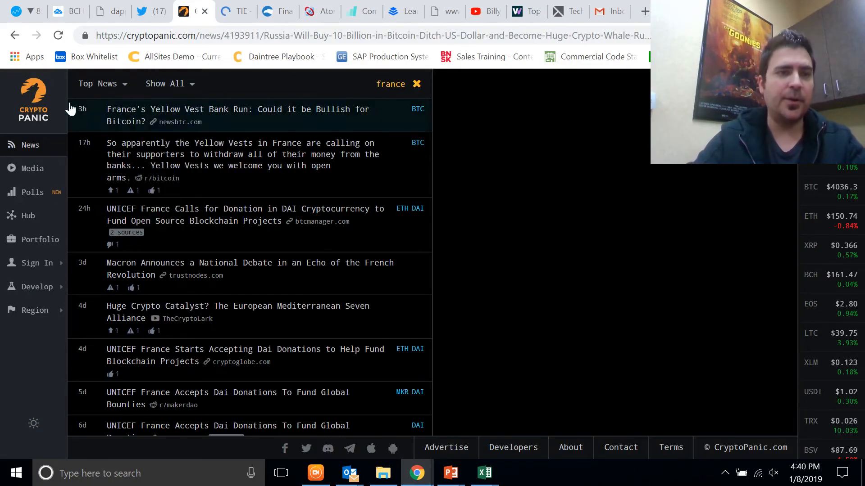
pyautogui.click(160, 11)
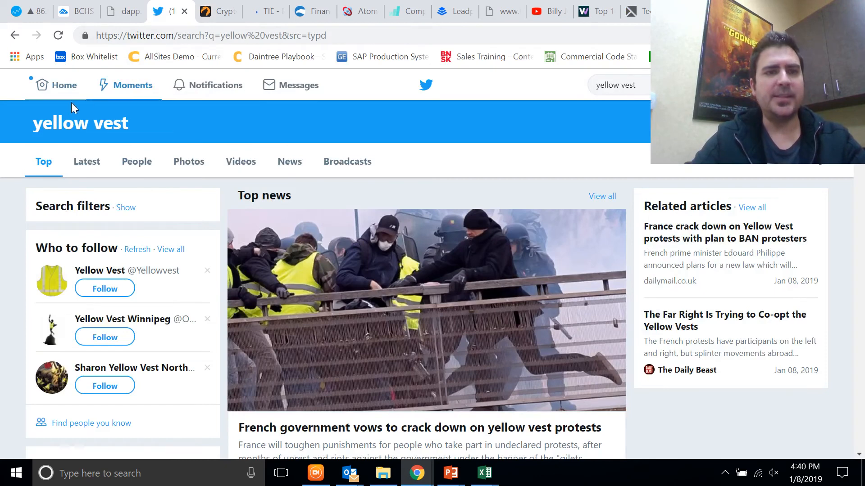